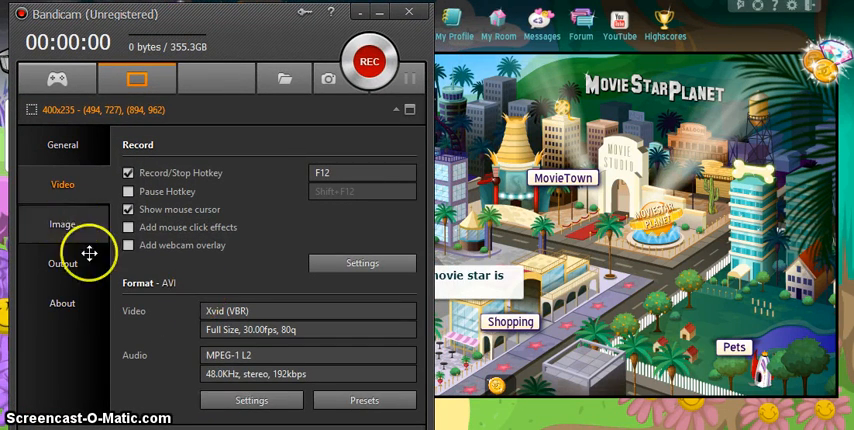
- Review the General options, then disable 'Show mouse cursor' under Record in the Video settings
left_click(62, 144)
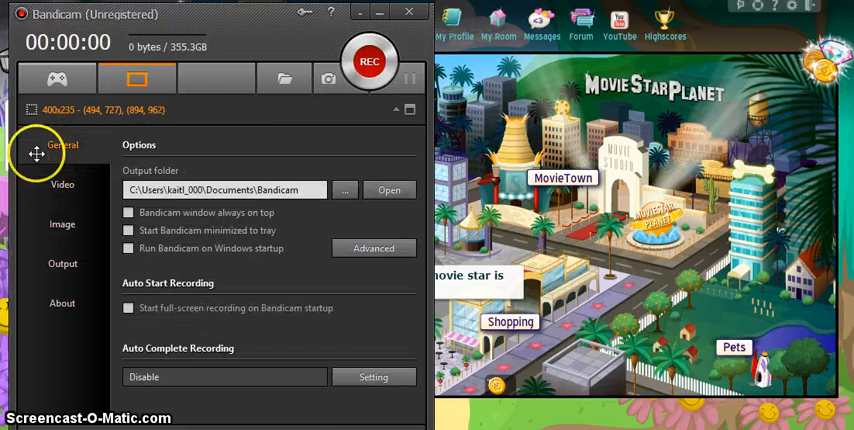
left_click(62, 184)
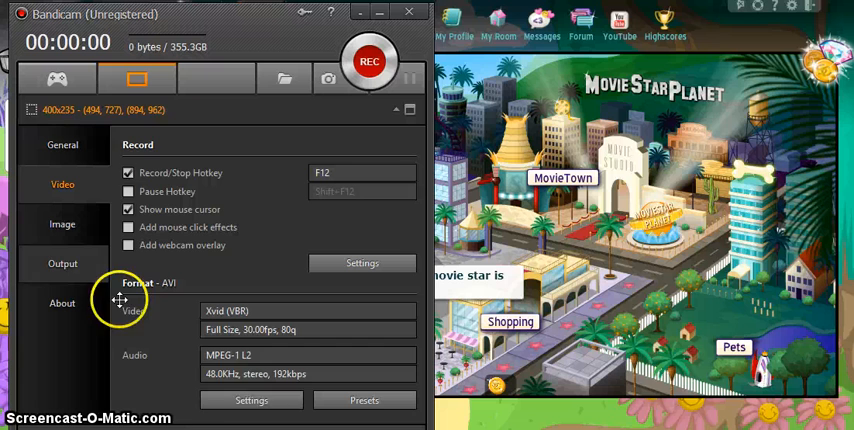
mouse_move(144, 256)
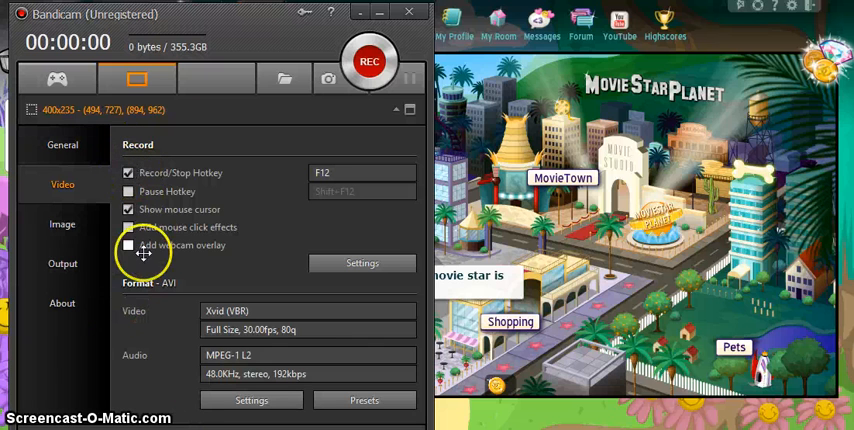
left_click(128, 244)
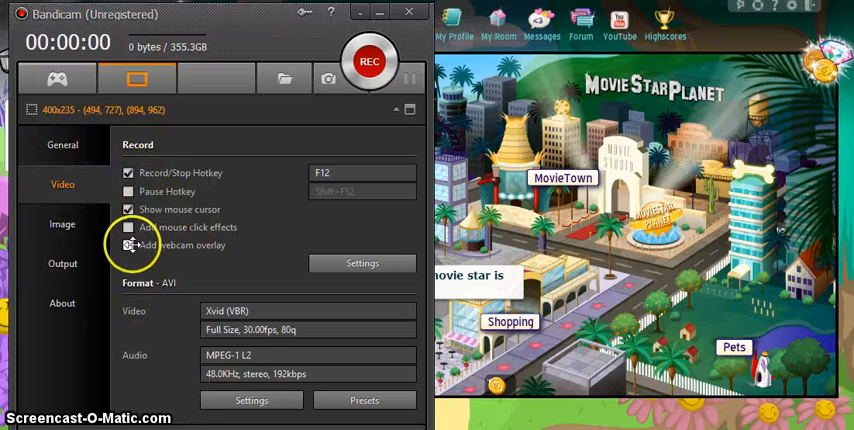
left_click(128, 244)
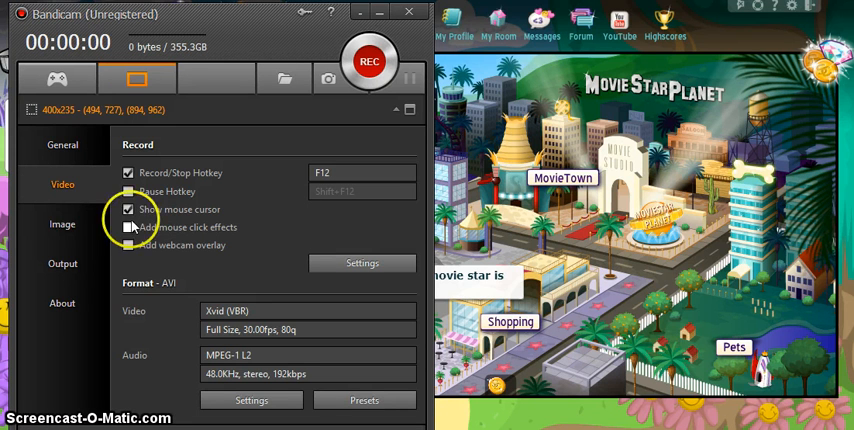
left_click(128, 208)
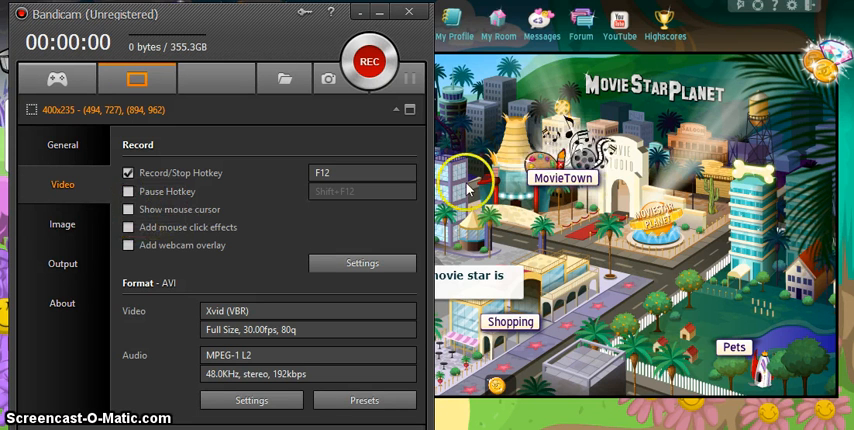
left_click(128, 208)
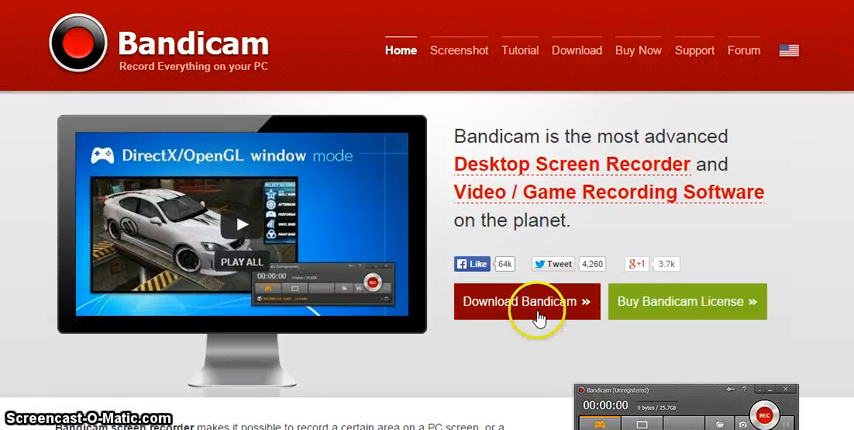
- Start the Bandicam download from the 'Download Bandicam' button on bandicam.com
left_click(526, 300)
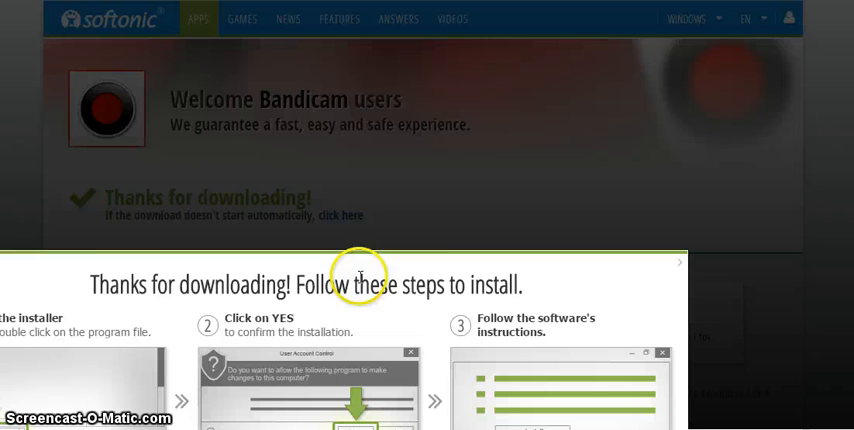
- Scroll the download page to reveal the three Bandicam installation steps
scroll("down", 3)
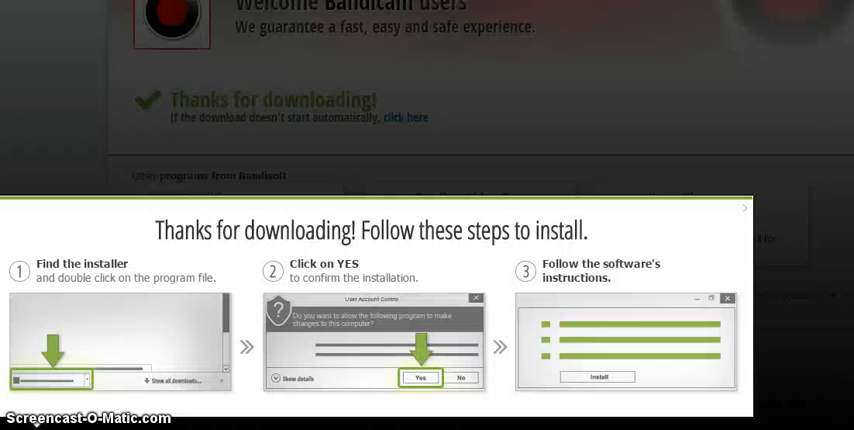
mouse_move(452, 236)
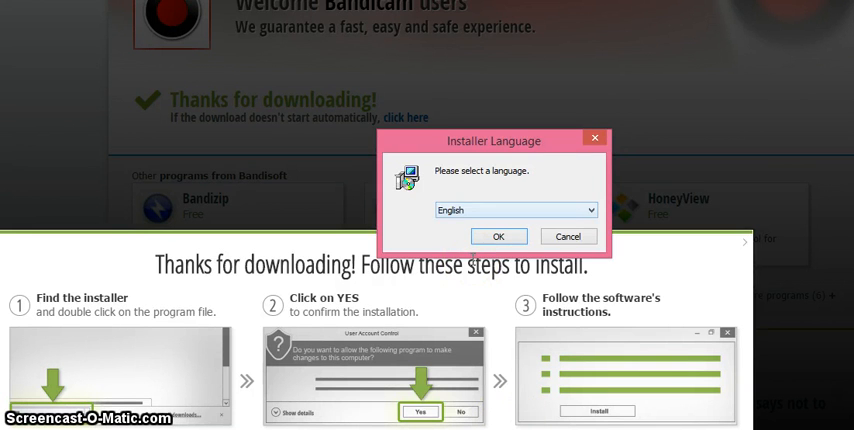
- Keep English, accept the licence, keep default components and folder, and begin installing
left_click(498, 236)
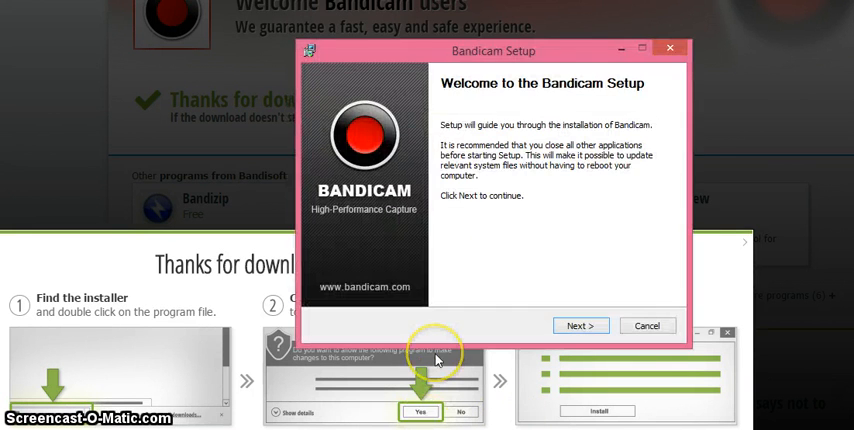
left_click(580, 324)
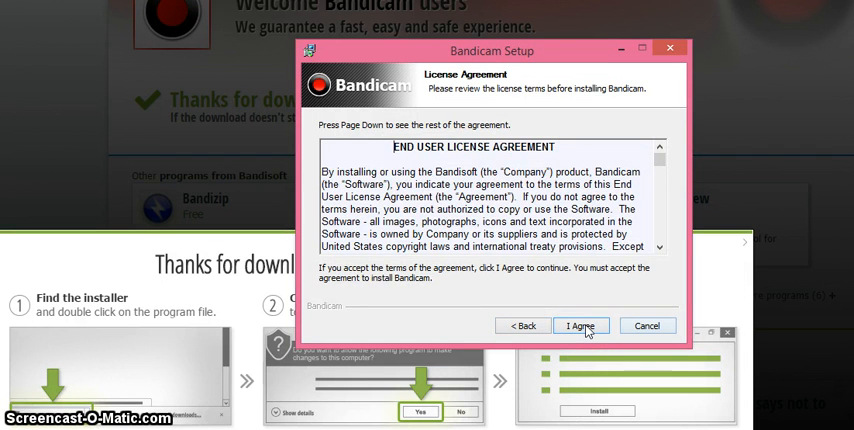
left_click(580, 324)
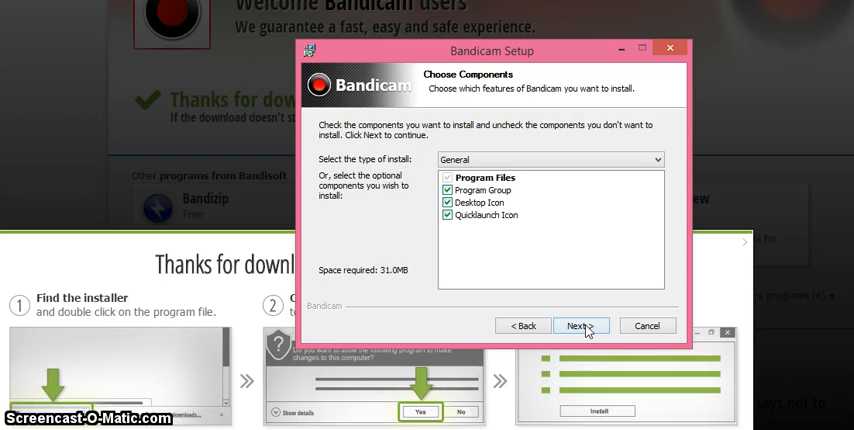
left_click(582, 324)
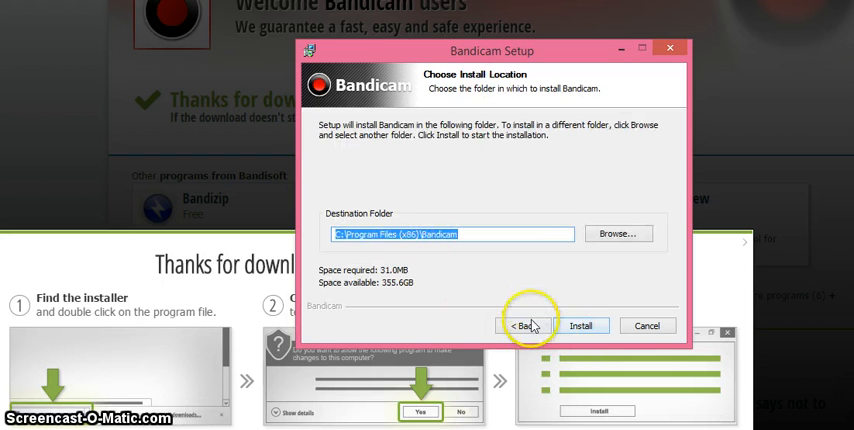
left_click(582, 324)
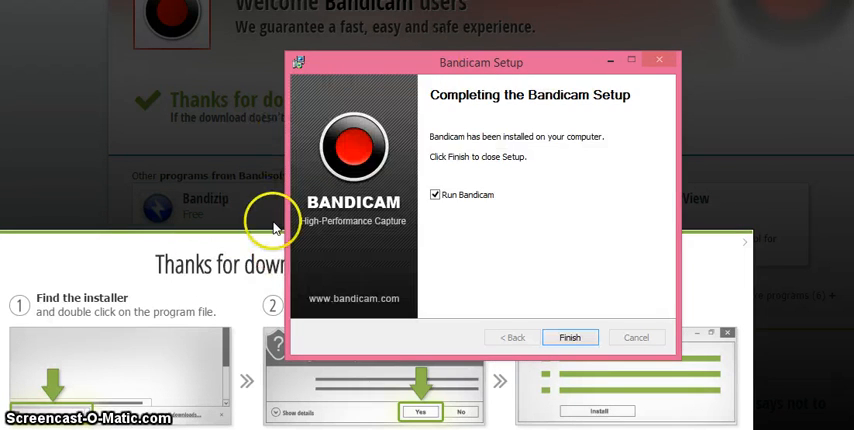
mouse_move(512, 48)
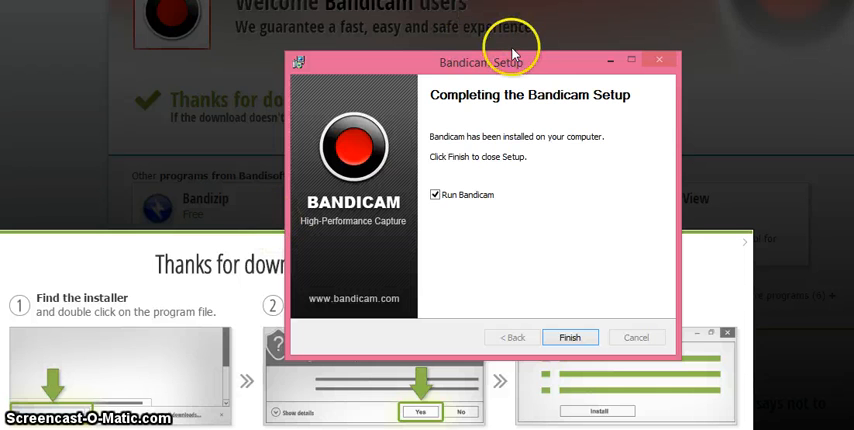
- Finish setup with 'Run Bandicam' checked so Bandicam launches
left_click(568, 336)
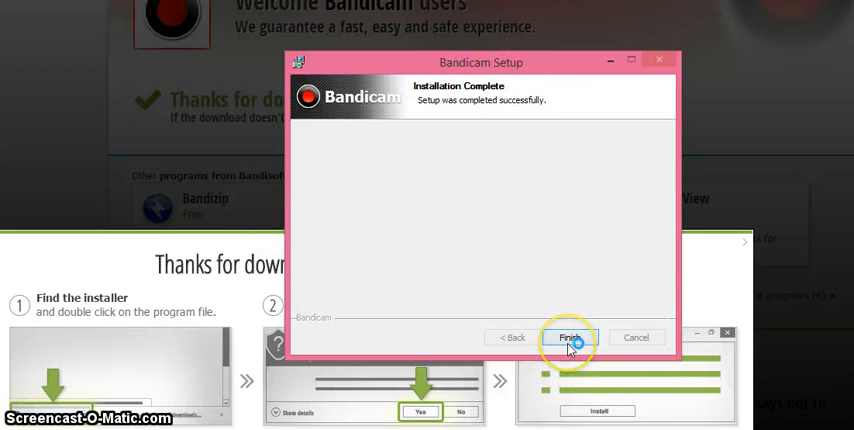
left_click(570, 336)
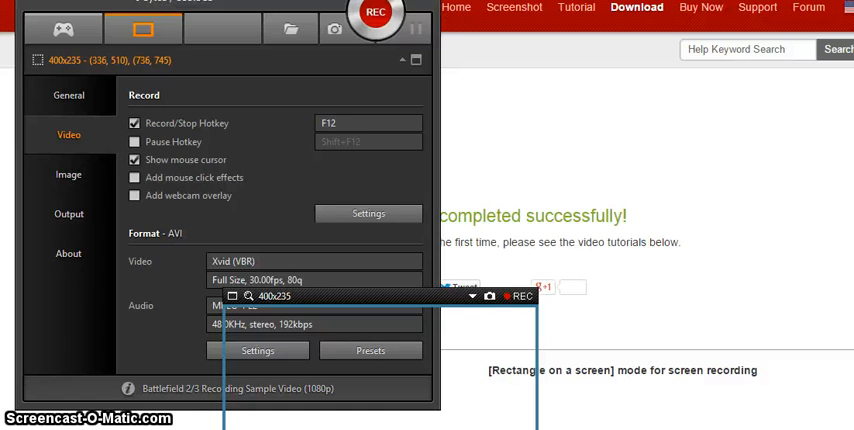
mouse_move(116, 18)
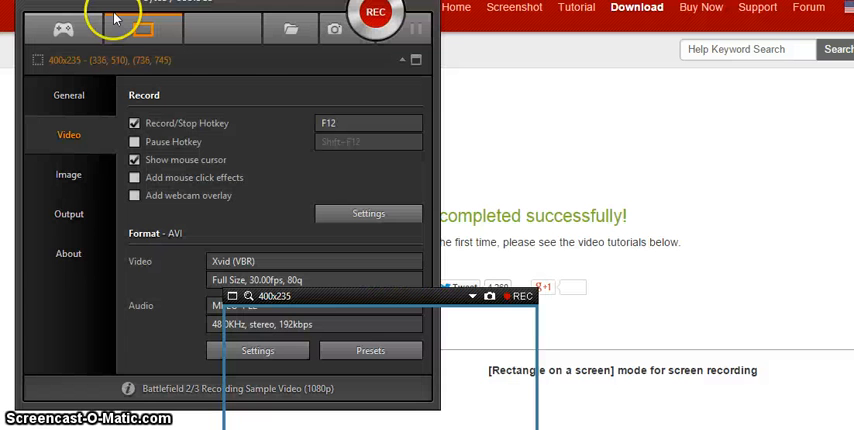